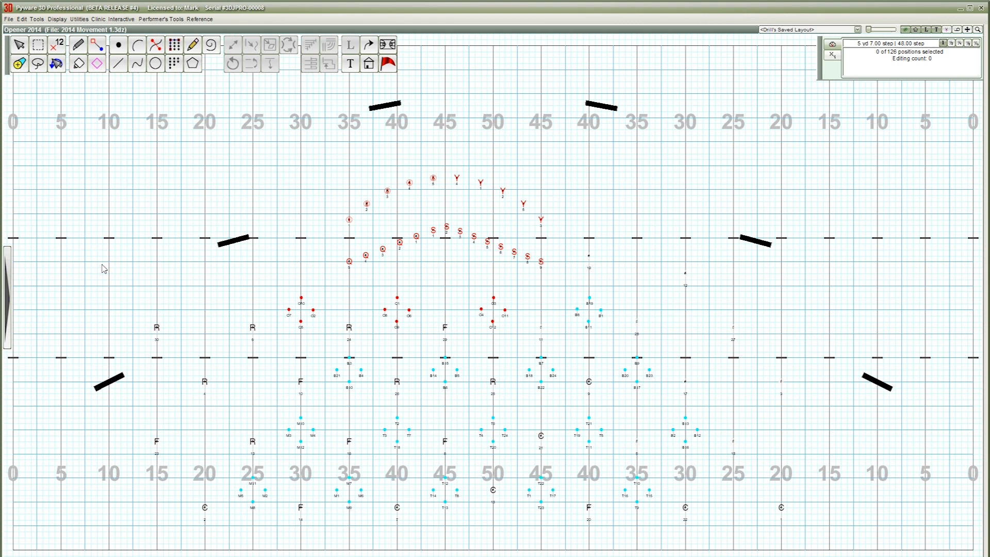
# - Start the Save as 3D App File export from the File menu
pyautogui.click(55, 63)
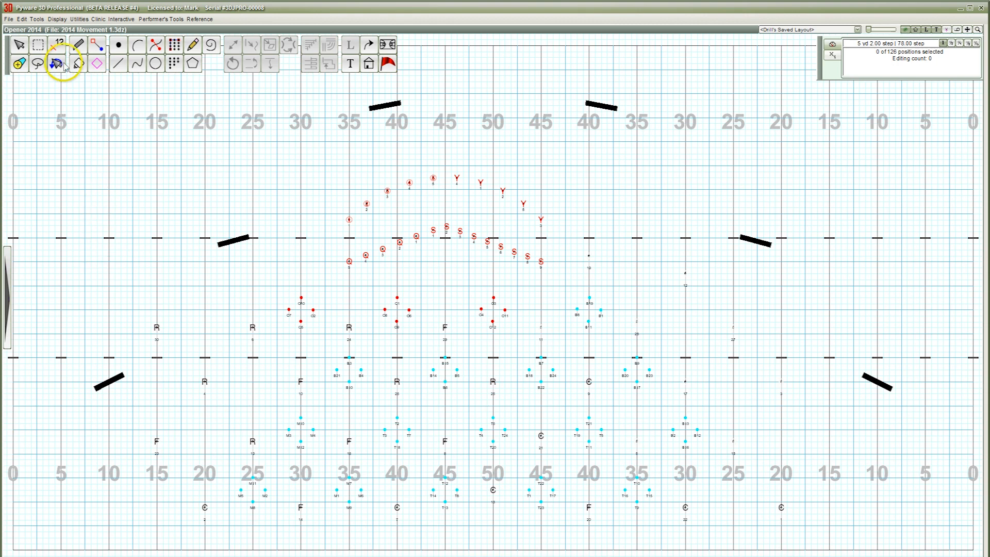
pyautogui.click(8, 18)
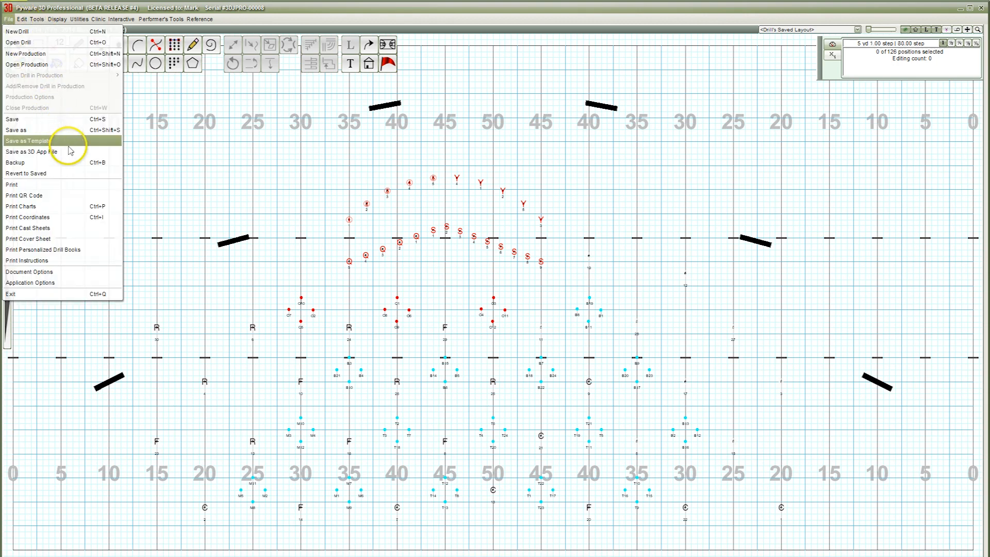
pyautogui.click(35, 152)
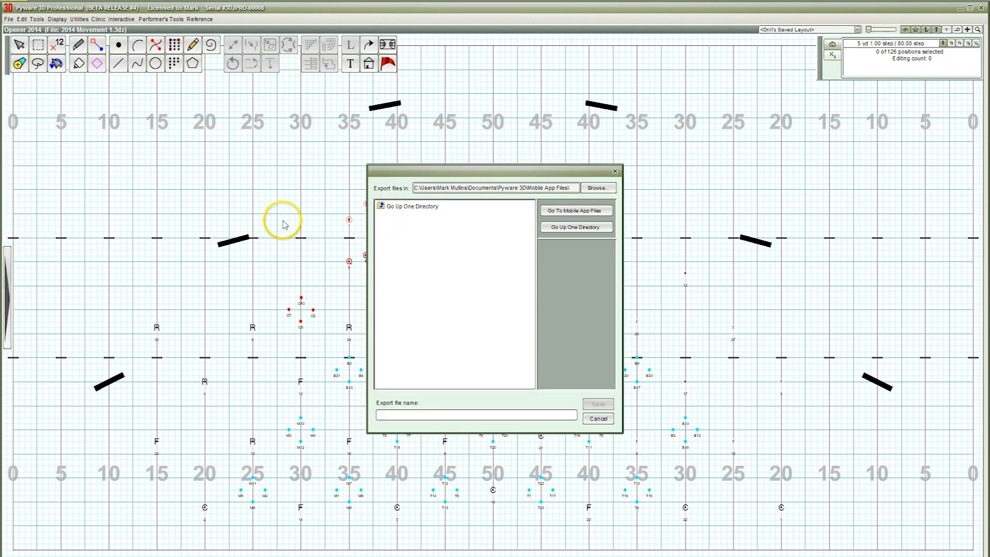
pyautogui.moveTo(404, 253)
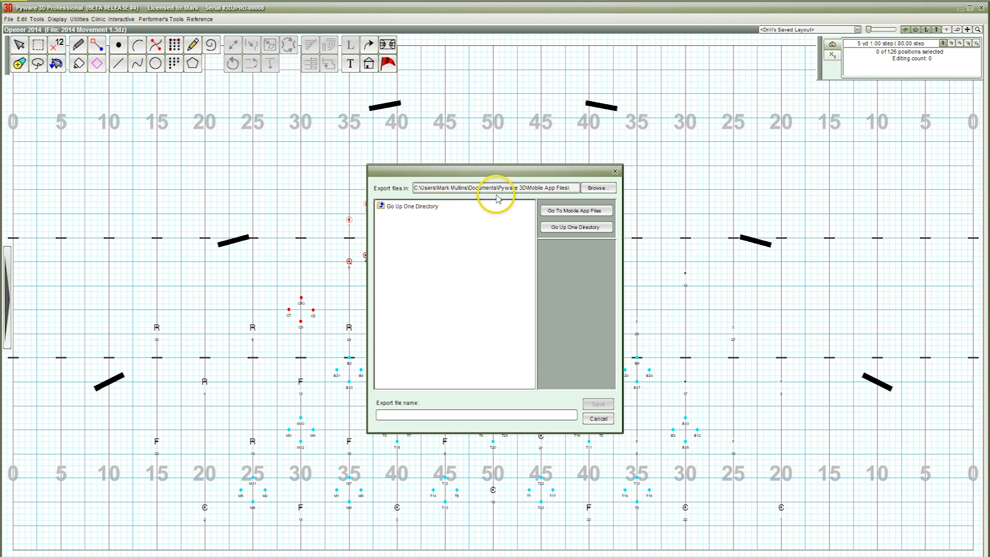
pyautogui.moveTo(541, 192)
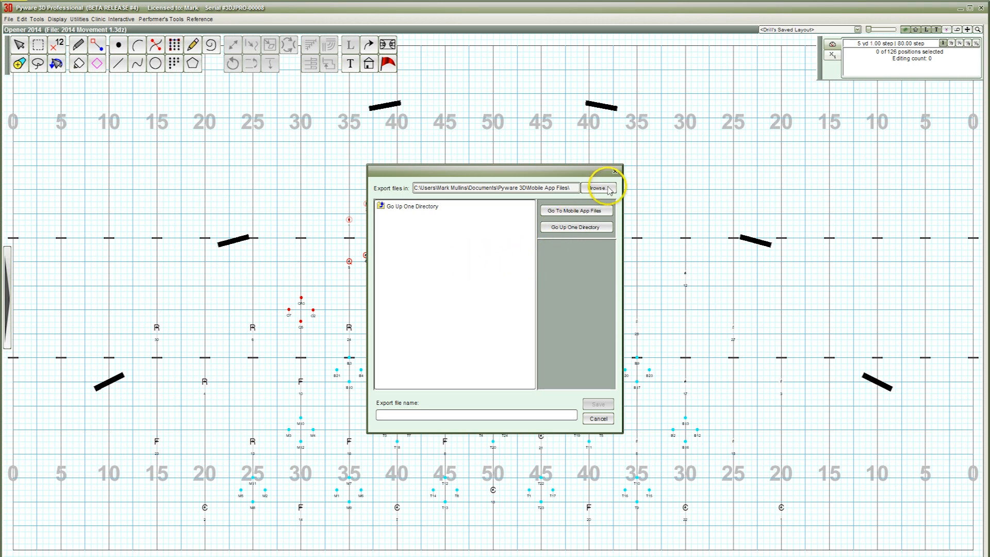
# - Export the drill to the Desktop as Opener 2014.3da
pyautogui.click(597, 188)
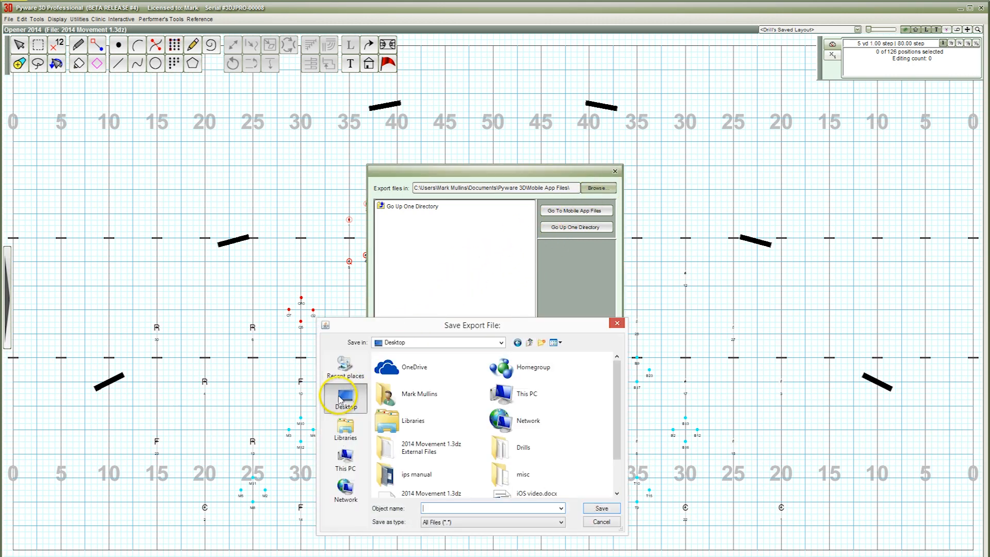
pyautogui.write('Opener 2014.3da')
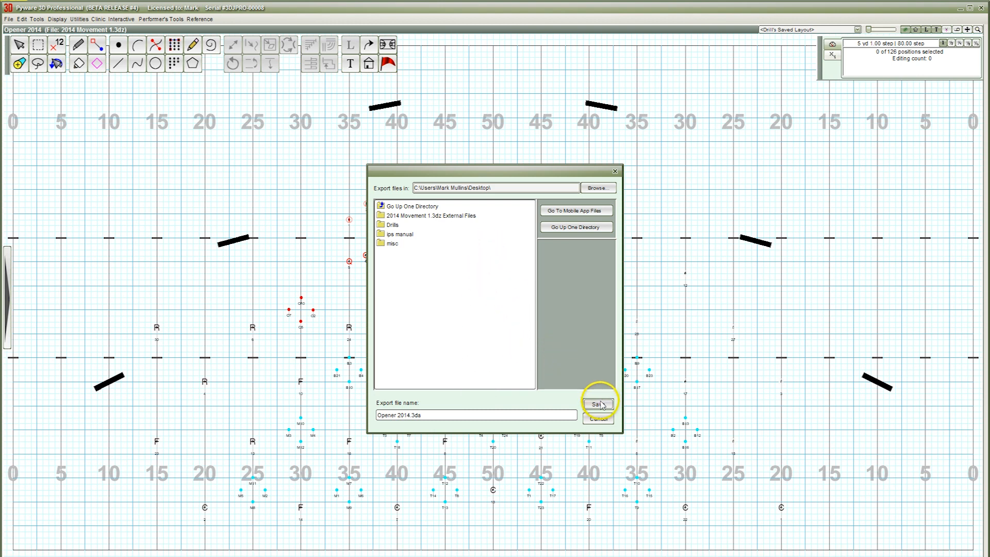
pyautogui.click(596, 405)
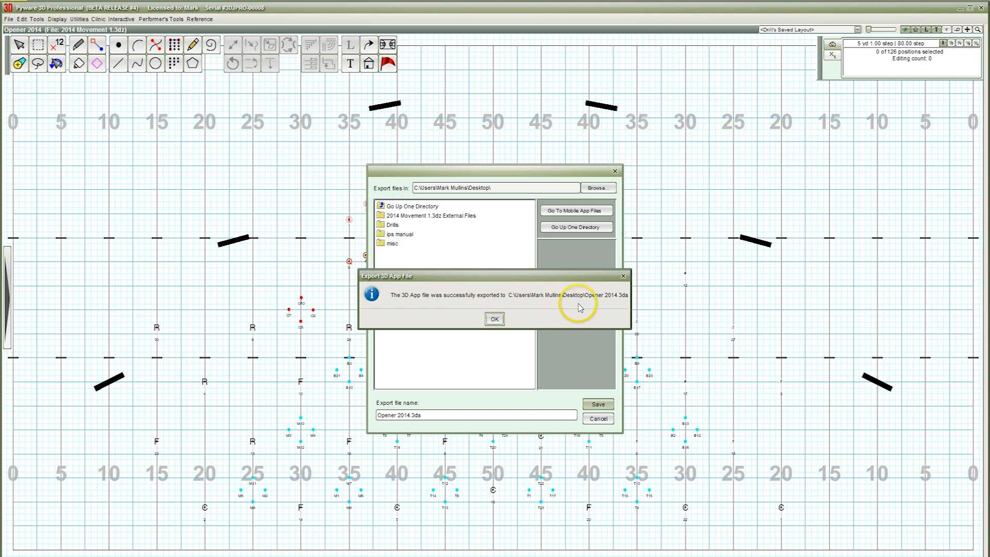
pyautogui.moveTo(598, 307)
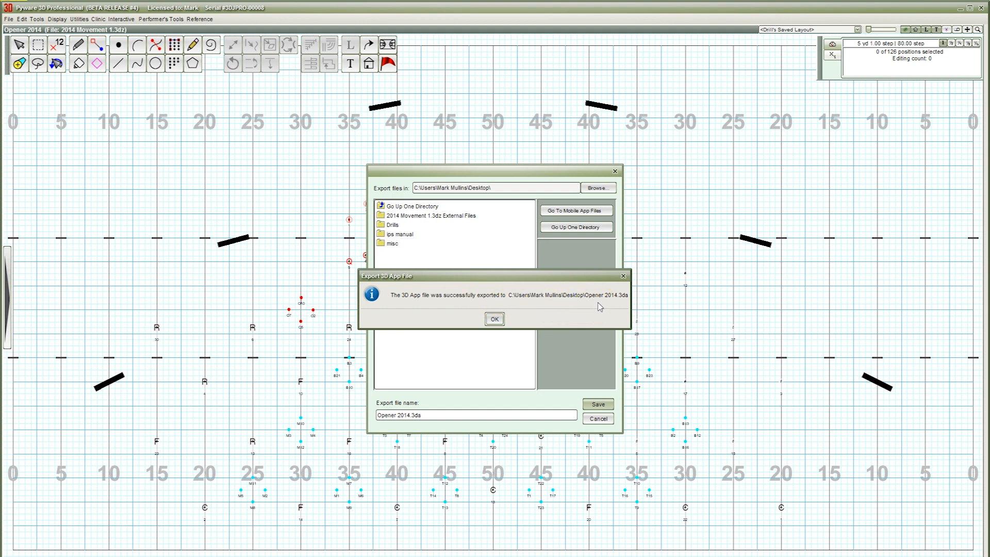
# - Dismiss the export confirmation and upload Opener 2014.3da from the computer into Dropbox
pyautogui.click(494, 318)
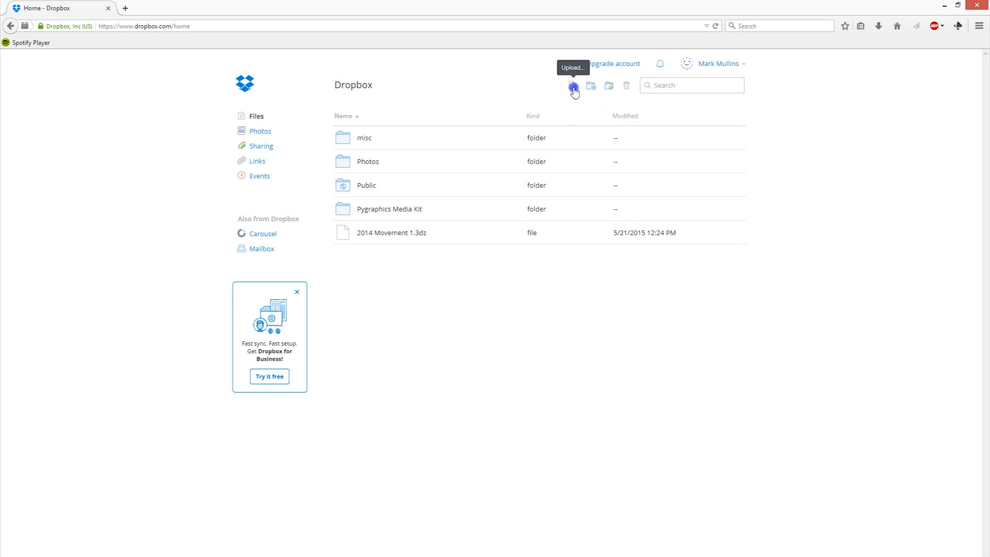
pyautogui.click(574, 85)
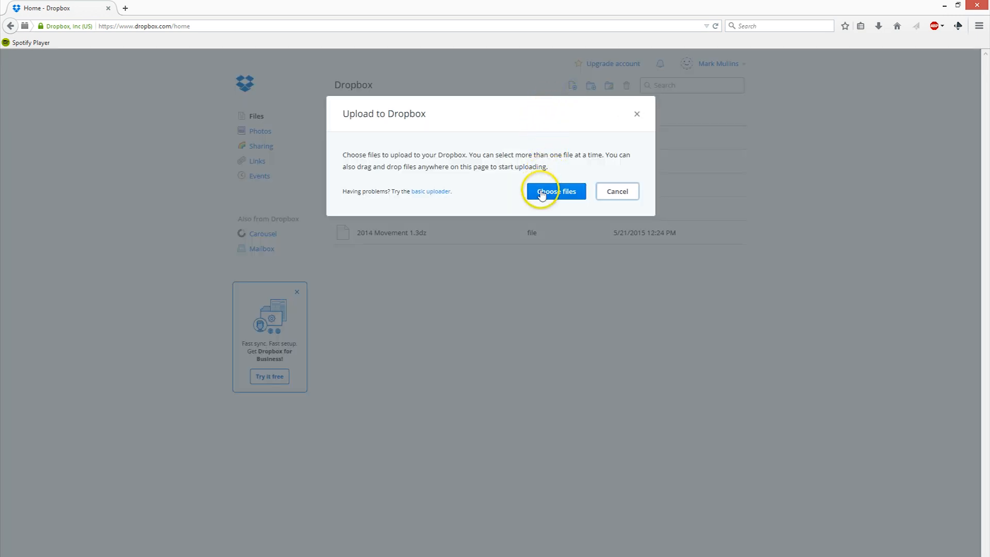
pyautogui.click(557, 191)
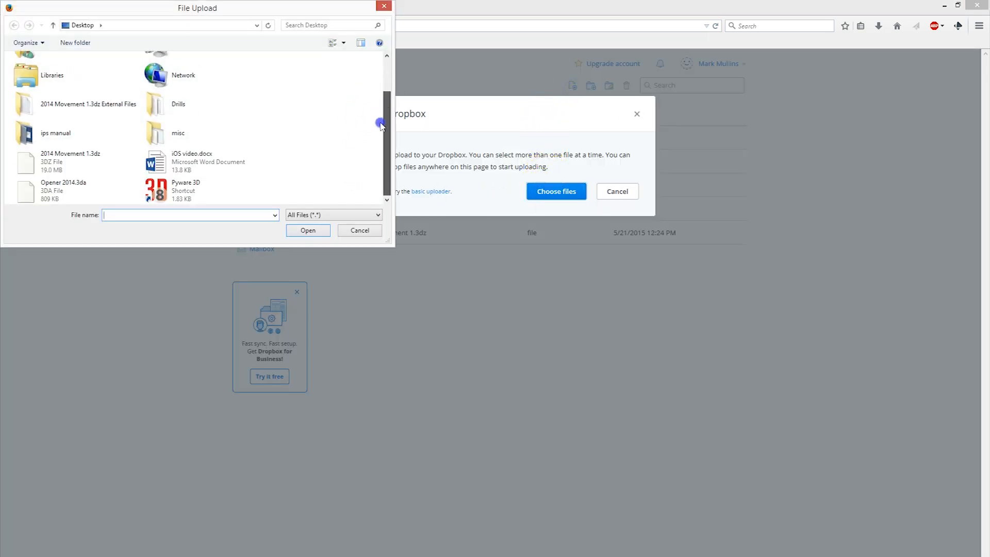
pyautogui.click(71, 190)
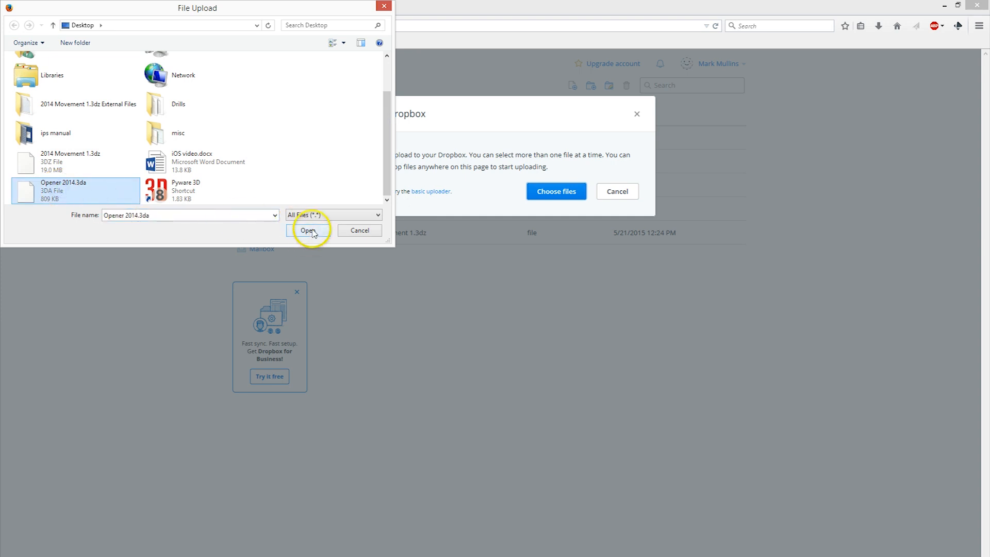
pyautogui.click(309, 230)
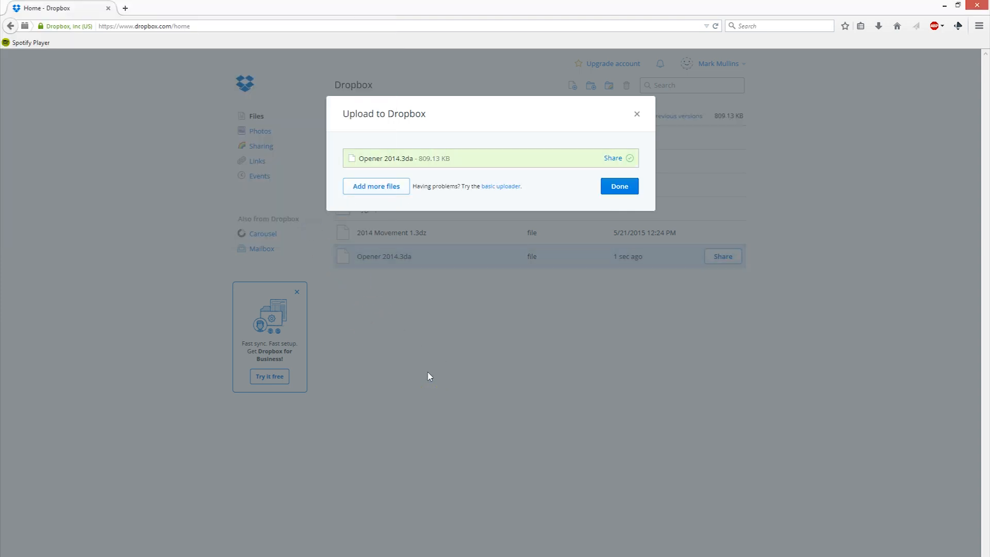
pyautogui.moveTo(361, 437)
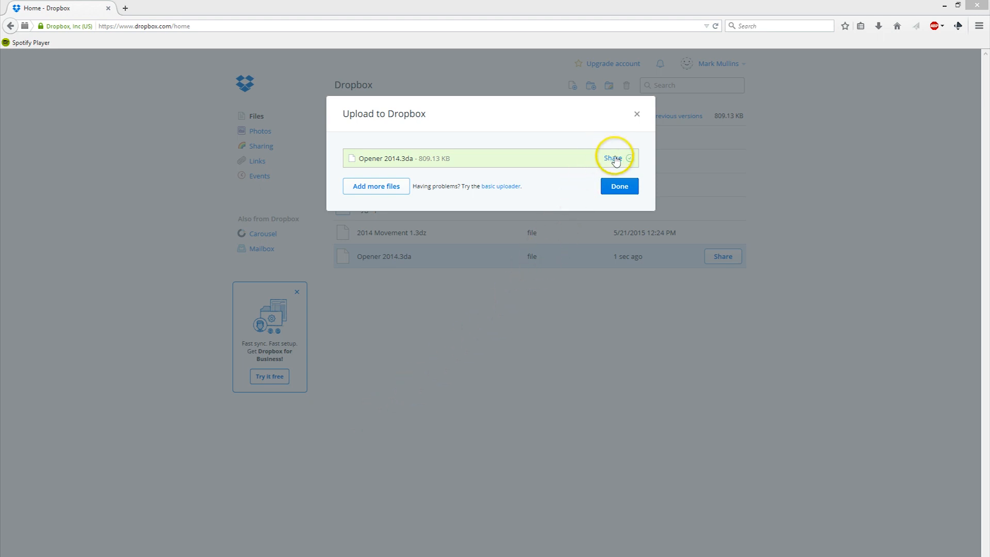
# - Generate and copy the Dropbox share link for Opener 2014.3da
pyautogui.click(611, 158)
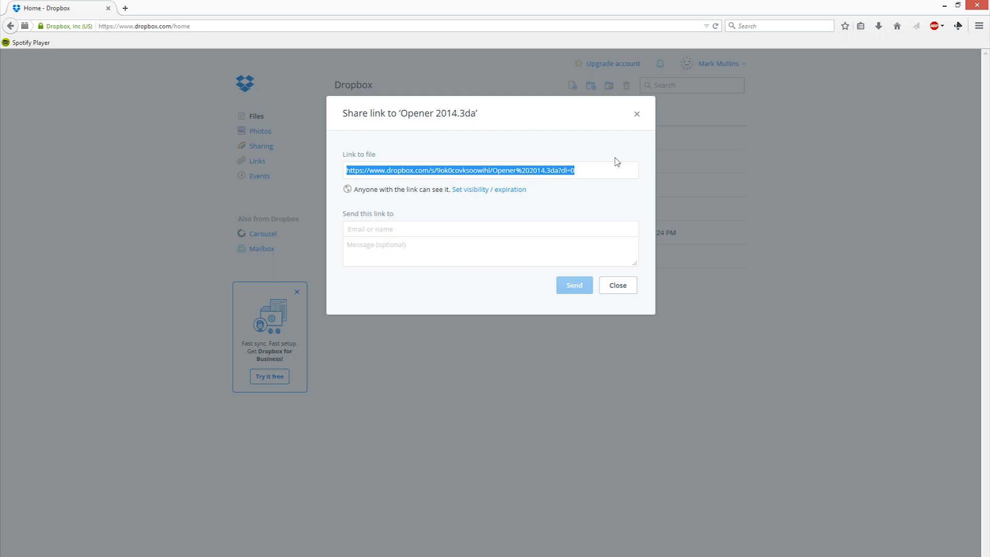
pyautogui.moveTo(616, 162)
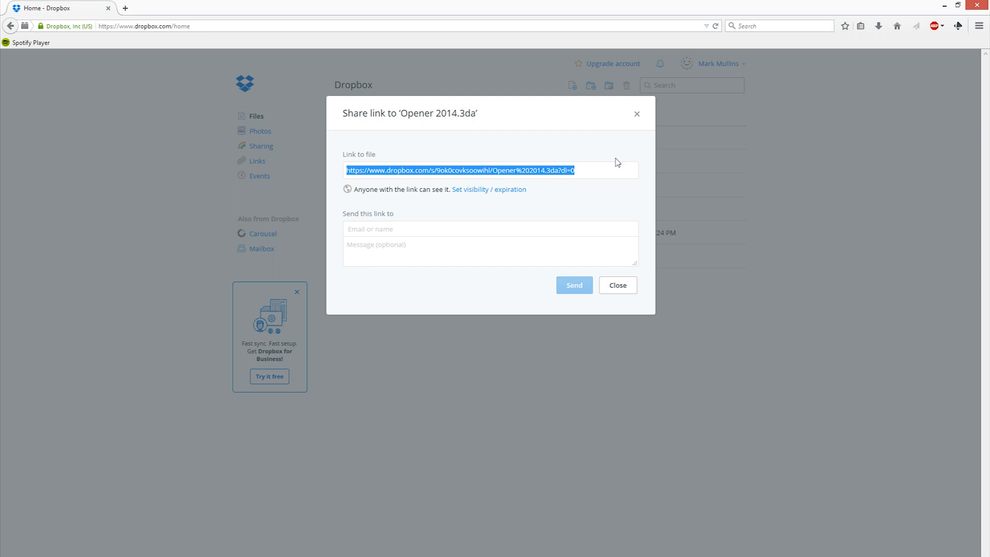
pyautogui.moveTo(622, 201)
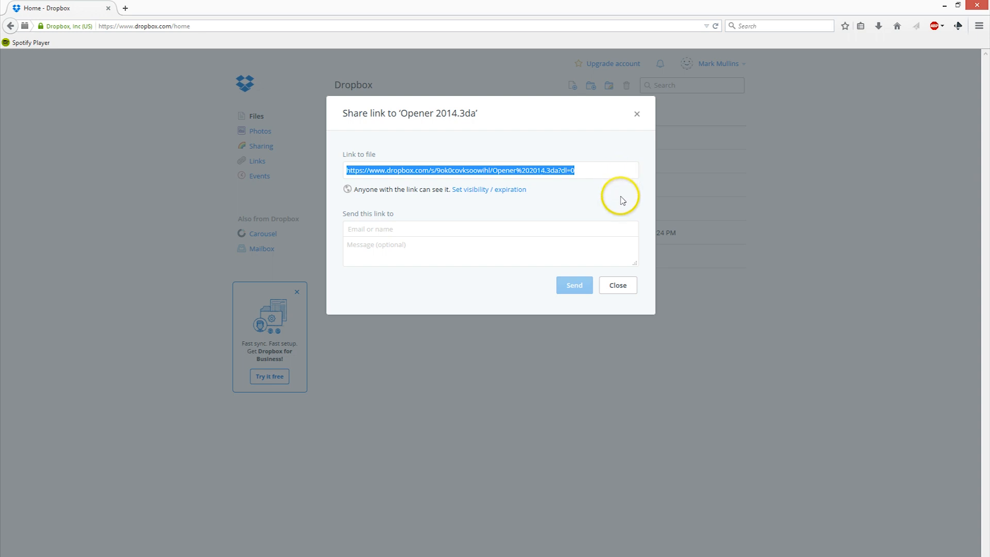
pyautogui.click(617, 285)
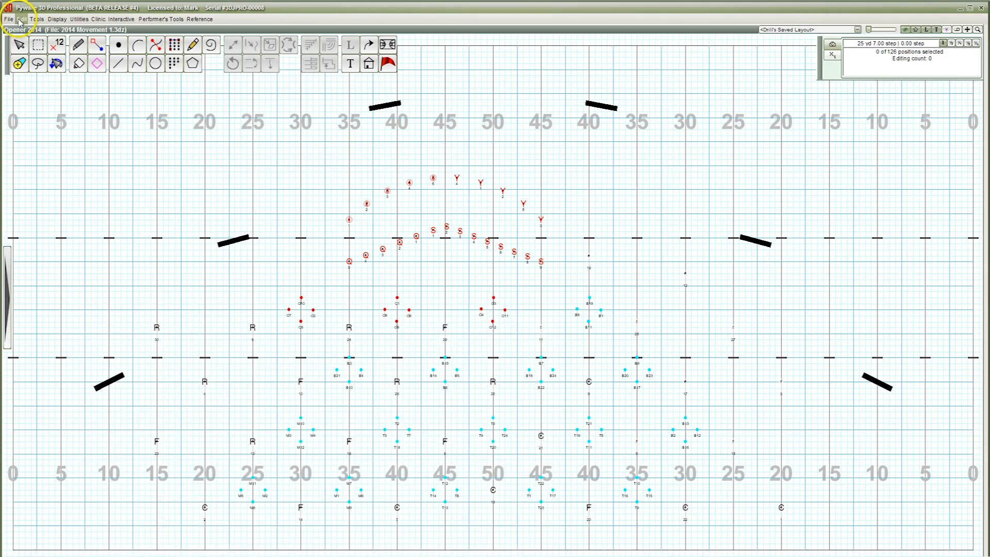
# - In the QR Code Printer, enter drill title Opener 2014 with its Dropbox URL
pyautogui.click(8, 19)
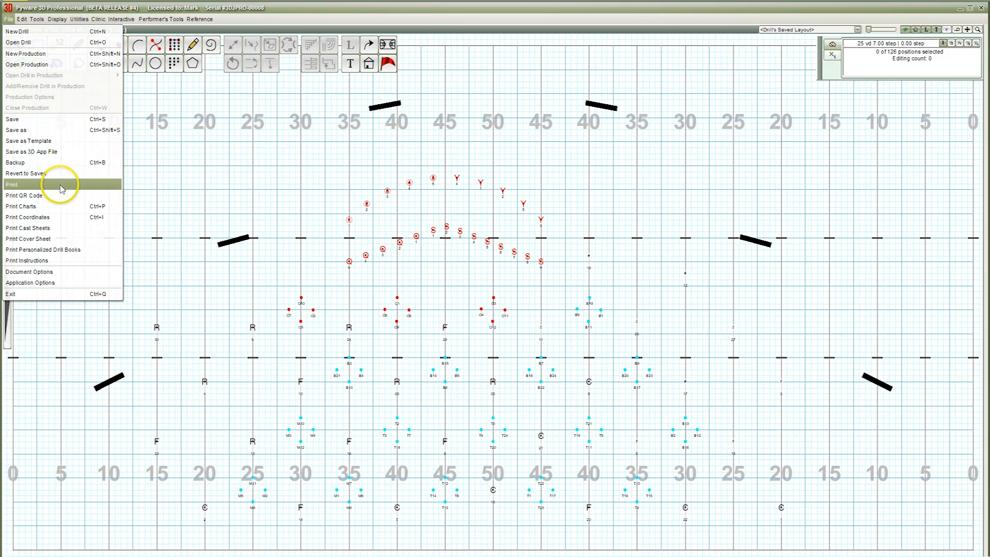
pyautogui.click(24, 196)
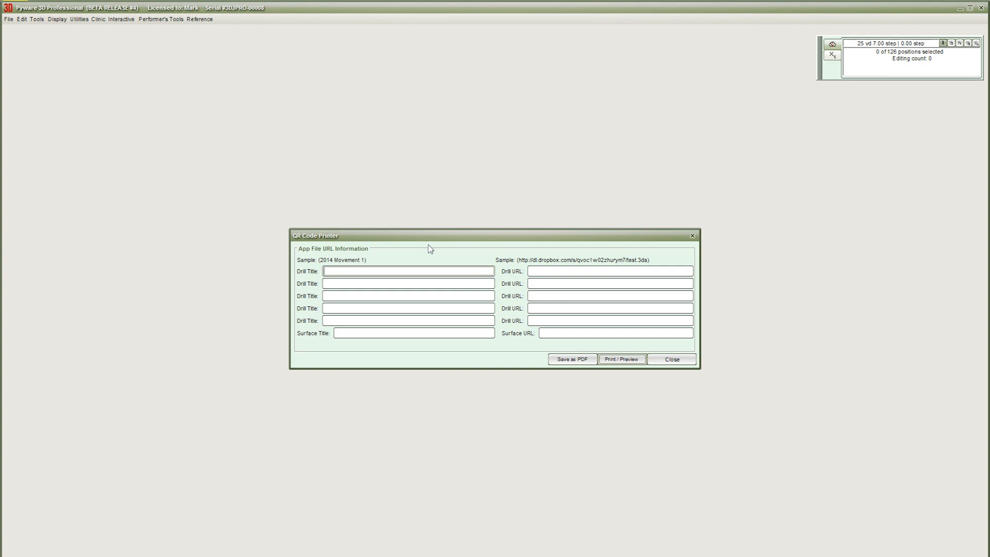
pyautogui.write('Opener 2014')
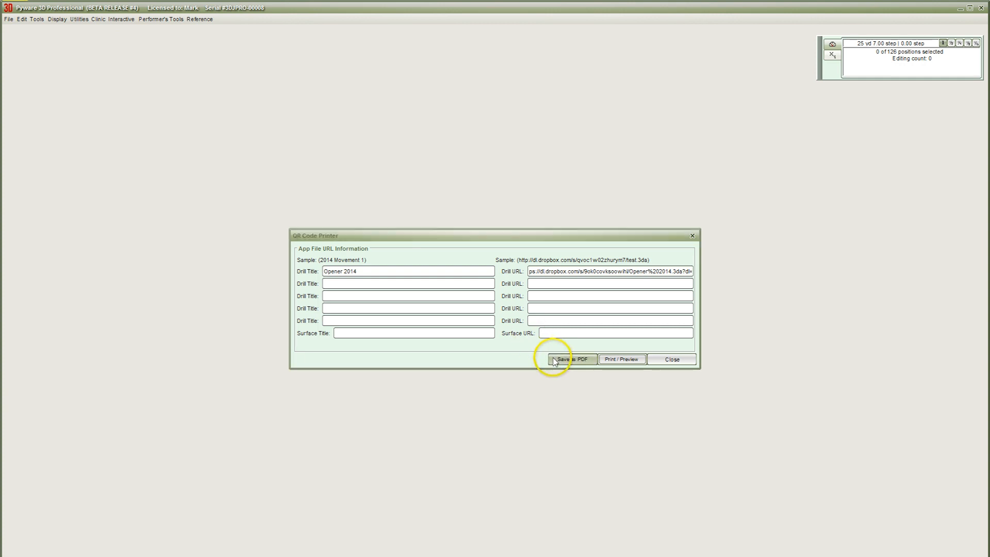
# - Save the QR sheet as PDF 'Opener 2014 QR Code' on the Desktop and close the printer
pyautogui.click(571, 359)
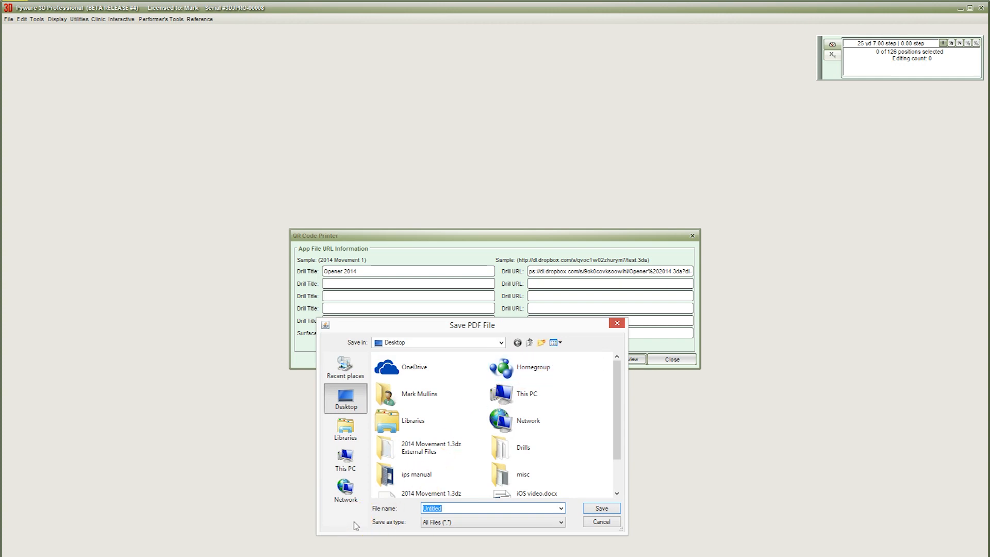
pyautogui.write('O')
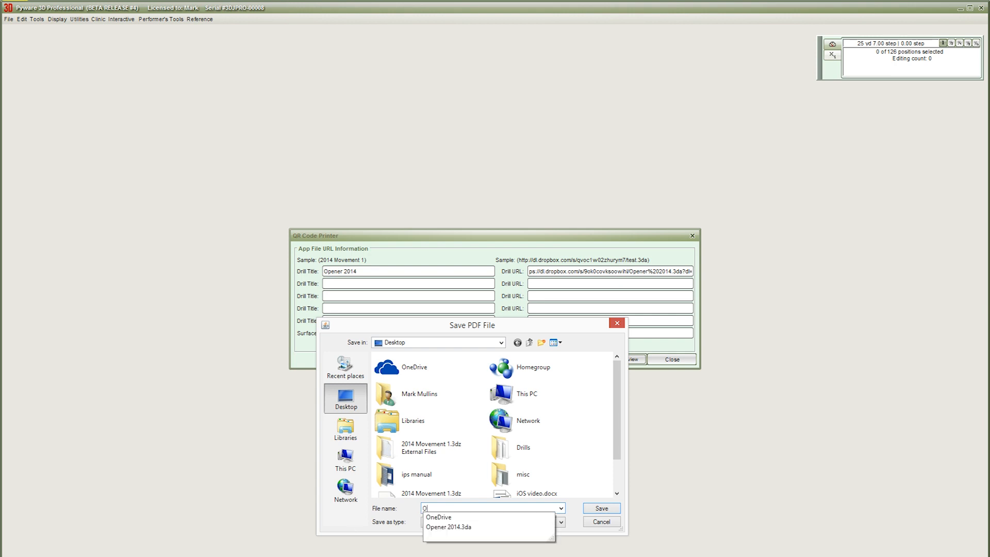
pyautogui.write('Opener 2014 QR')
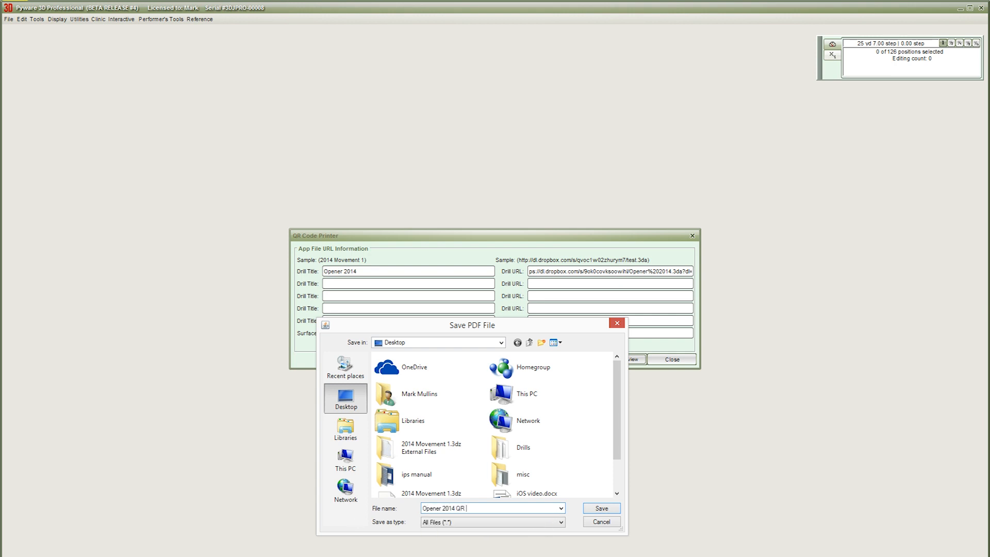
pyautogui.write('Code')
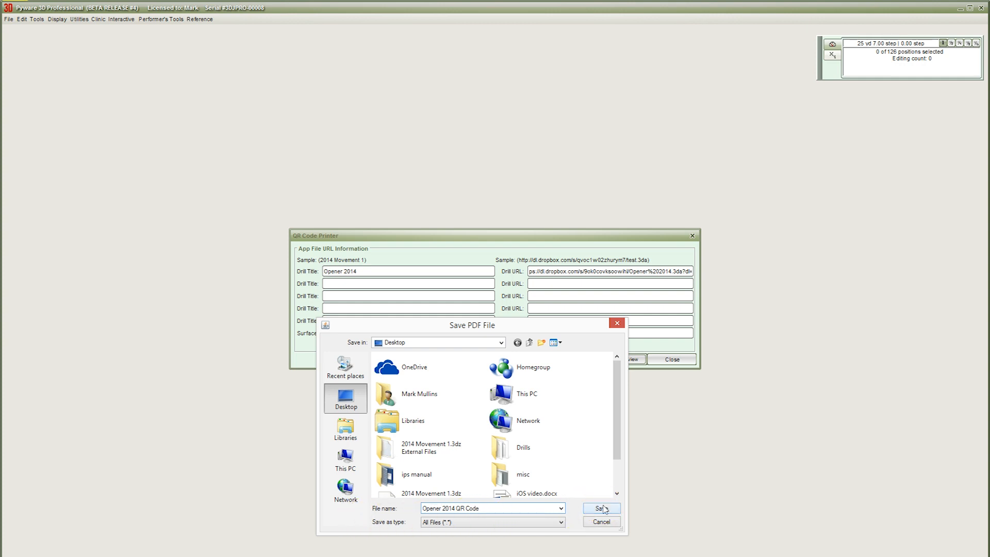
pyautogui.click(600, 509)
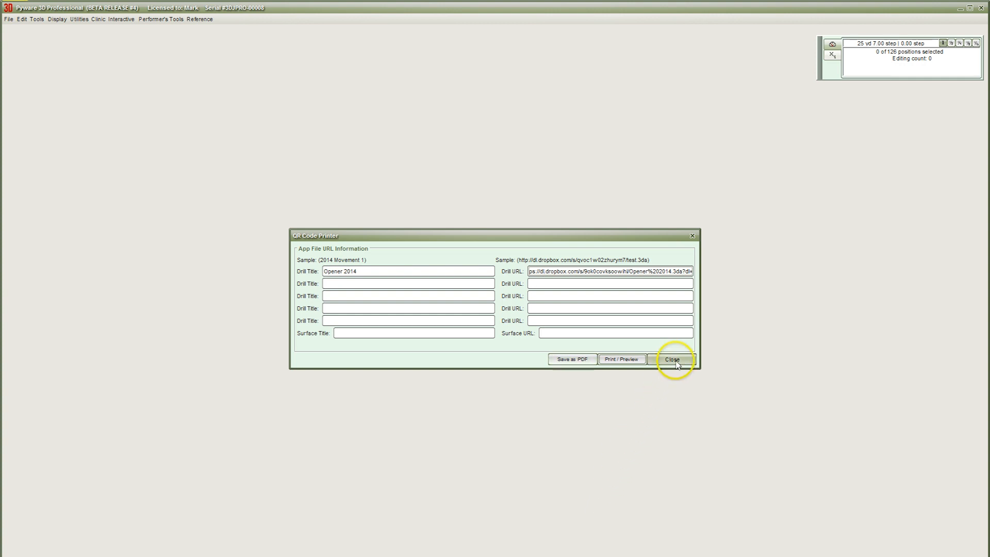
pyautogui.click(671, 359)
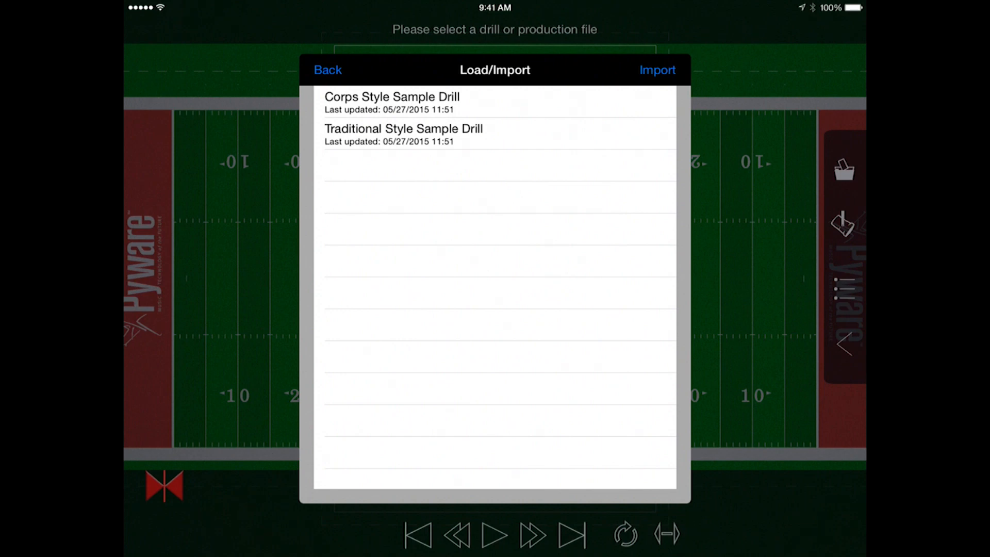
# - Import a new drill in the viewer using QR Code as the source
pyautogui.click(656, 70)
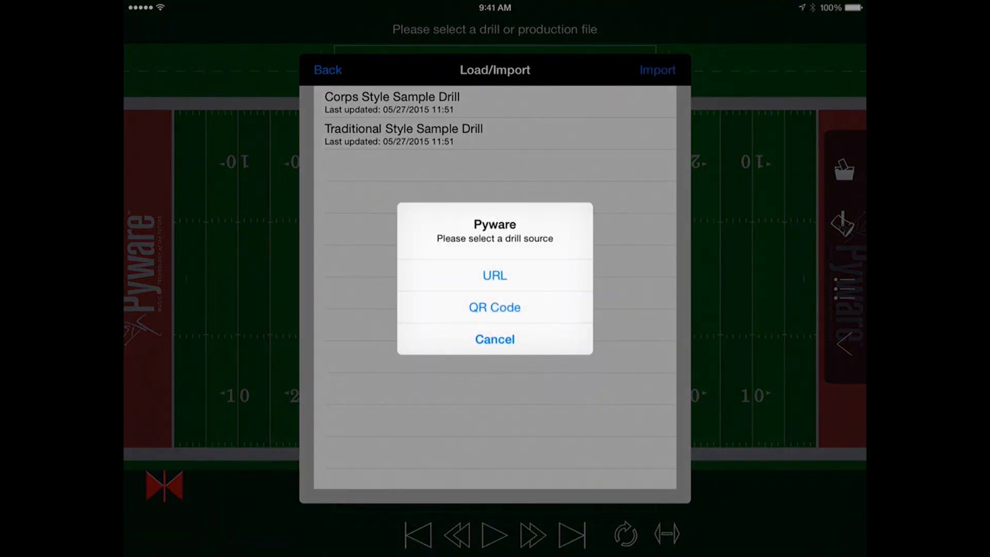
pyautogui.click(495, 307)
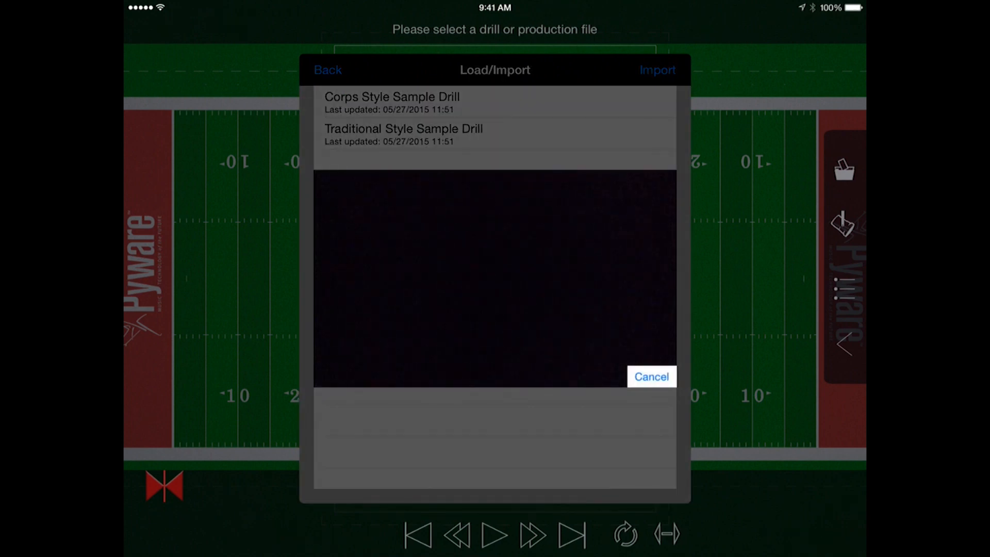